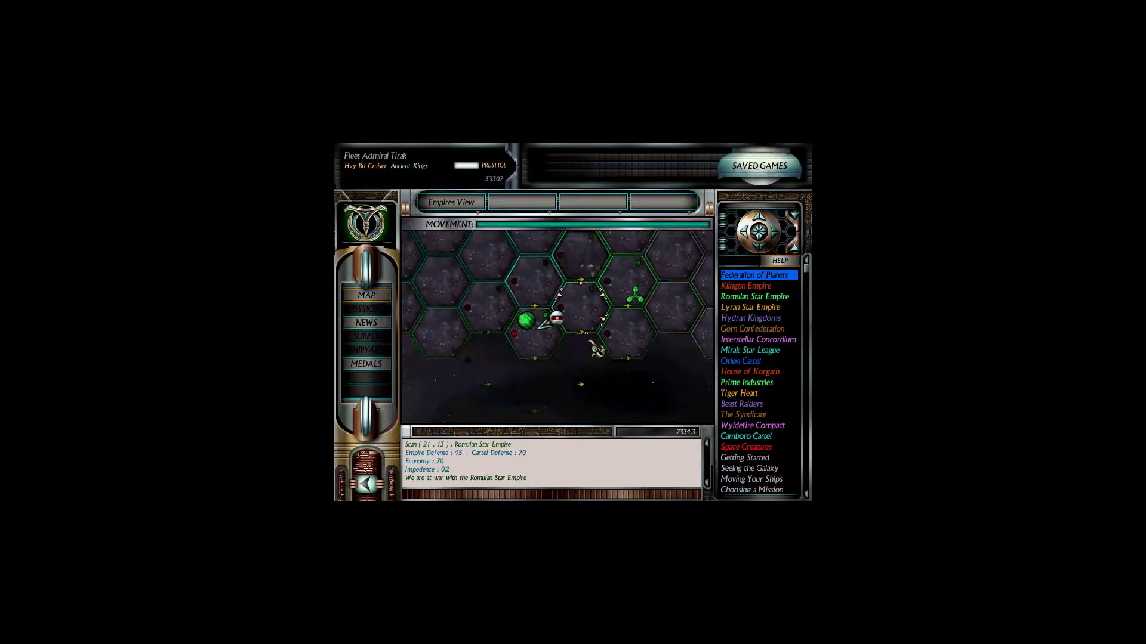
- Accept the Met_26AsteroidAssault mission from the Missions list to show its briefing
left_click(367, 309)
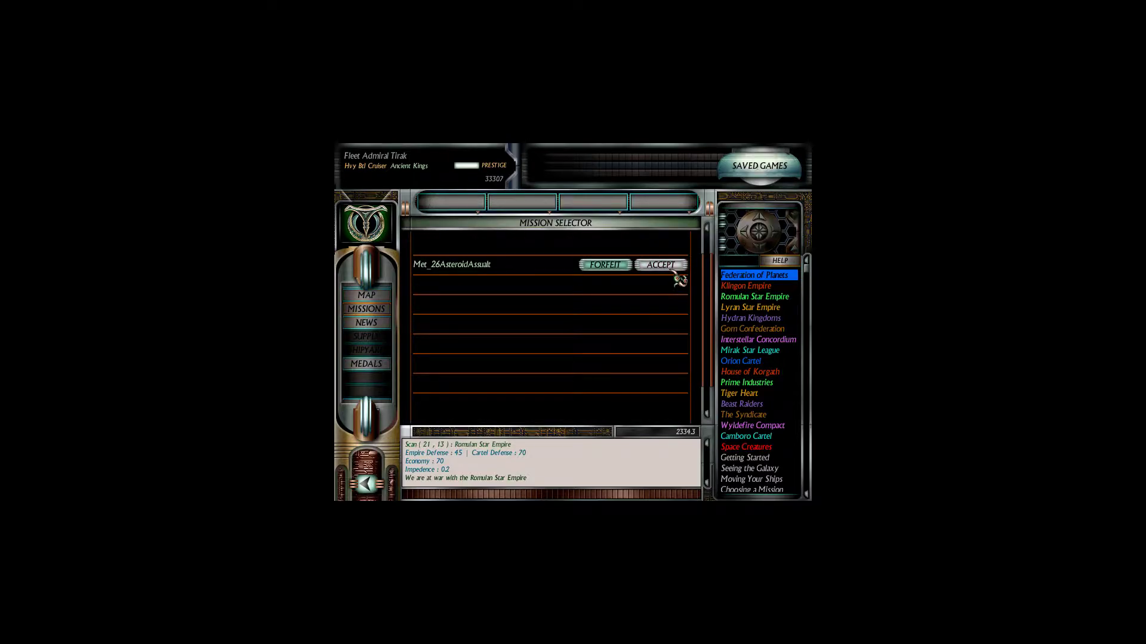
left_click(661, 265)
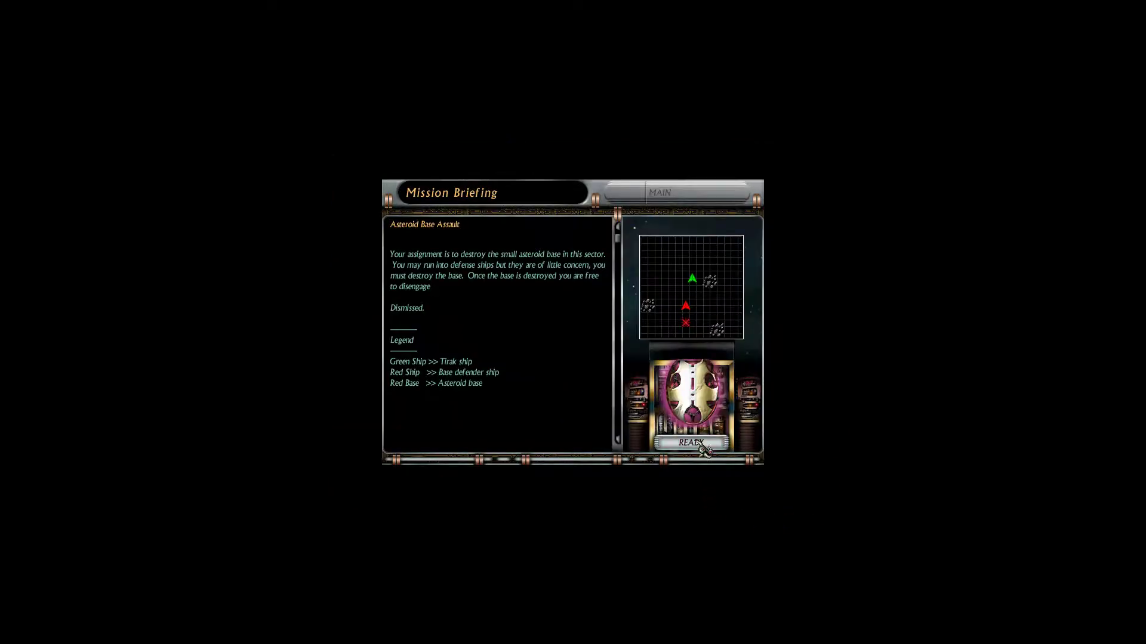
left_click(690, 444)
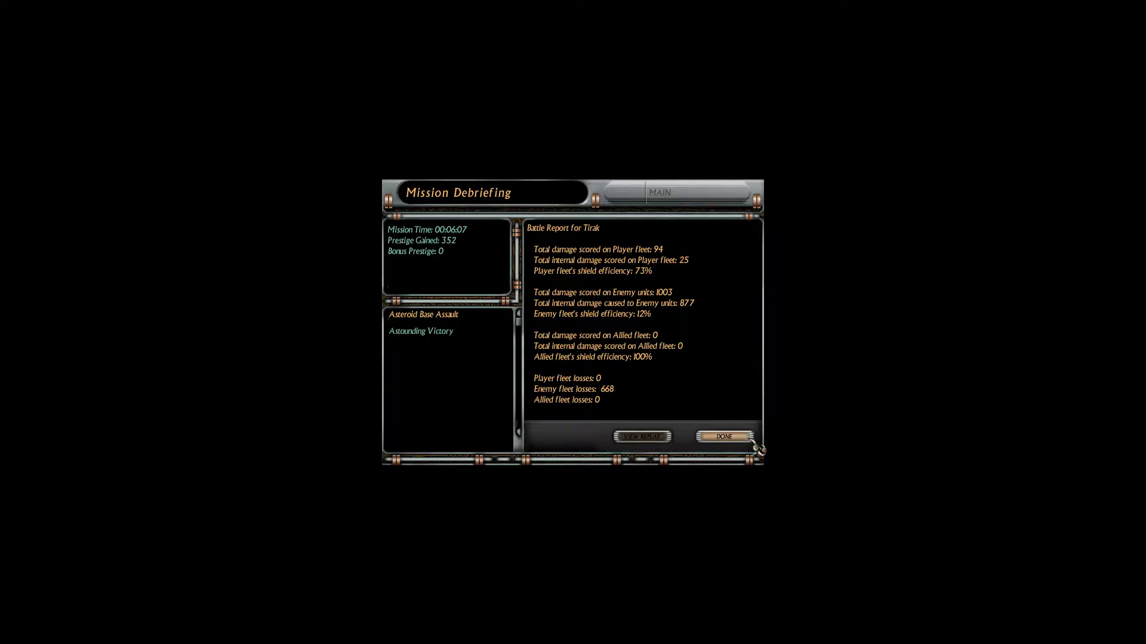
- Close the Asteroid Base Assault debriefing and return to the galaxy map
left_click(722, 436)
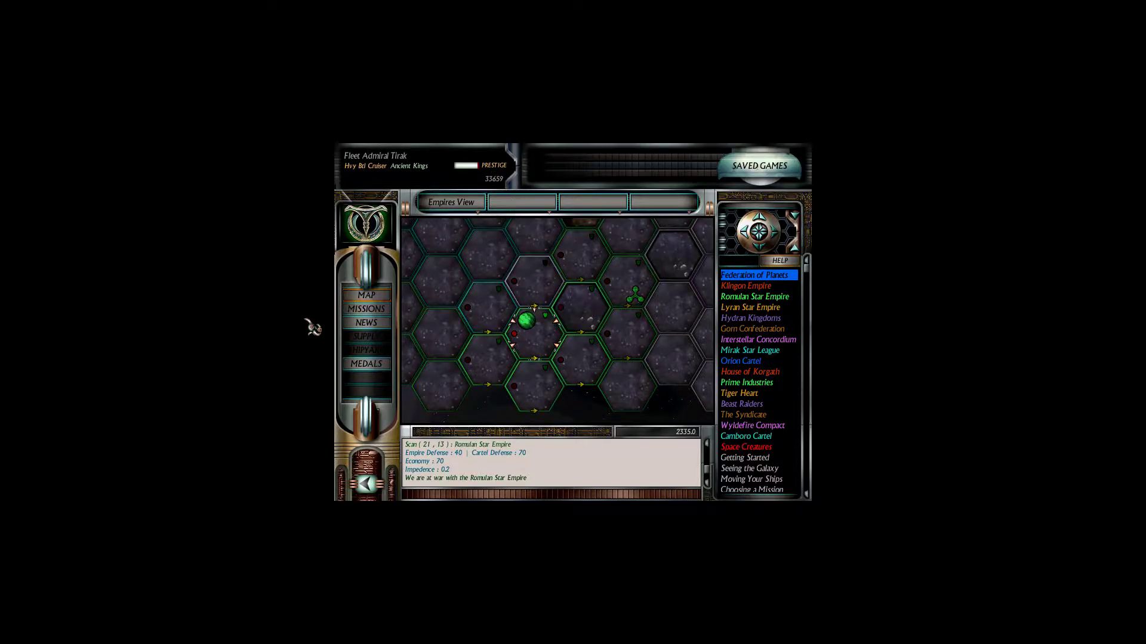
left_click(366, 308)
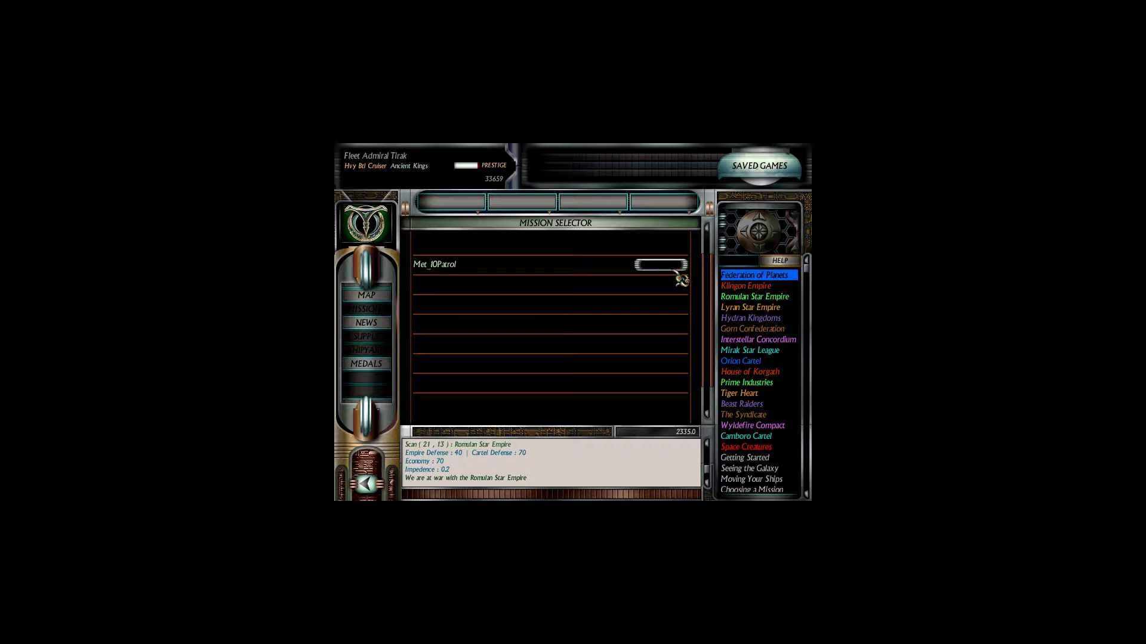
mouse_move(723, 412)
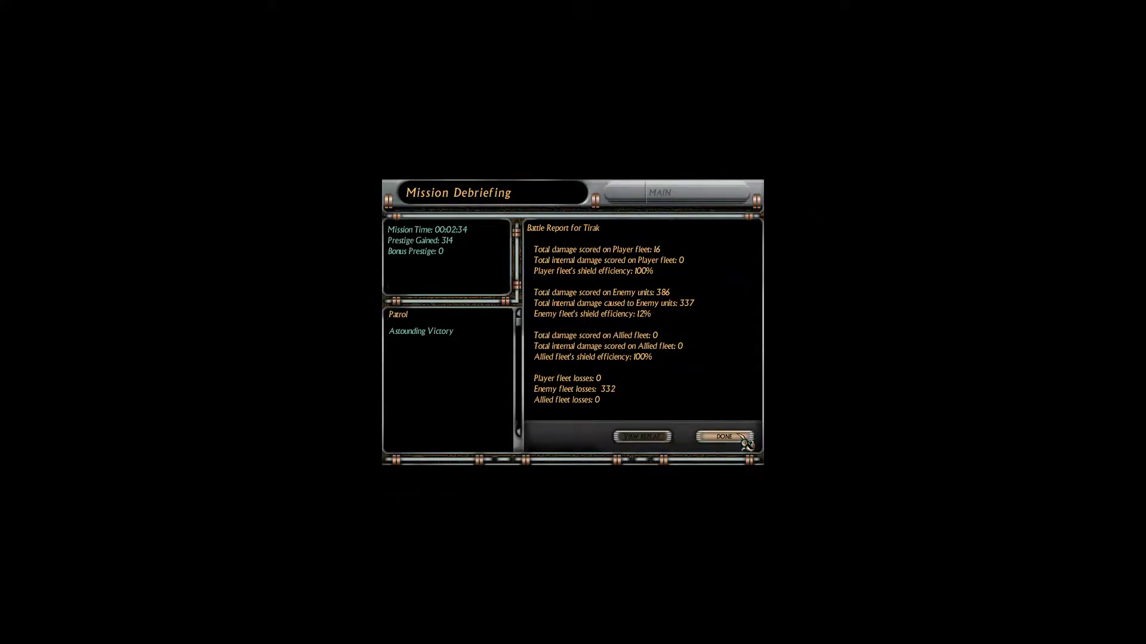
- Close the debriefing, check available missions and open The Surprise Reversed briefing
left_click(723, 437)
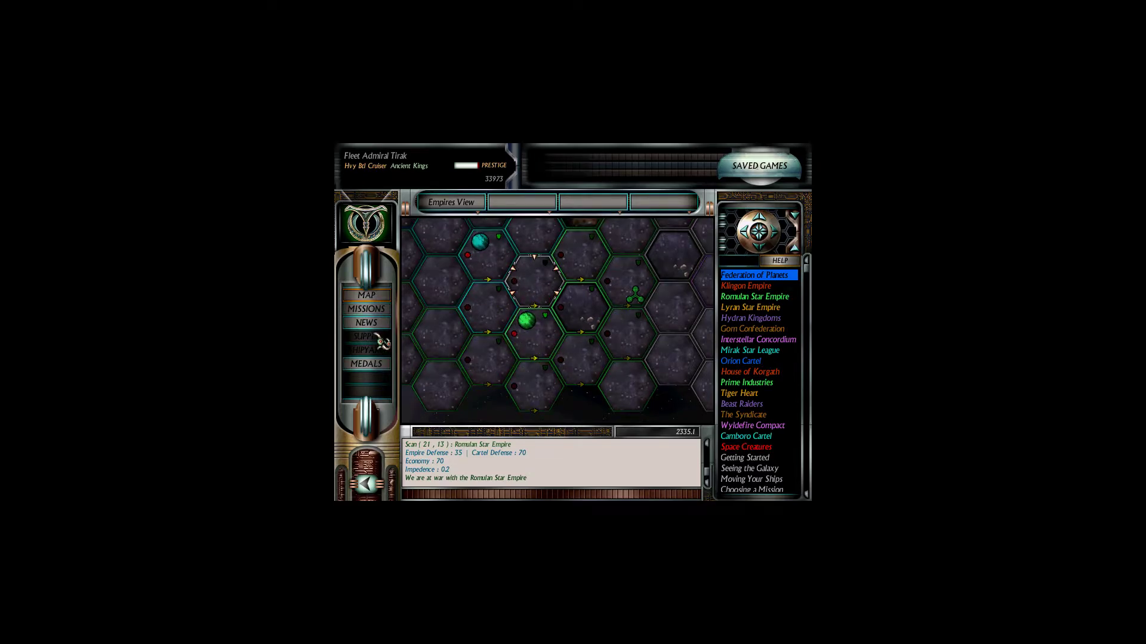
left_click(366, 308)
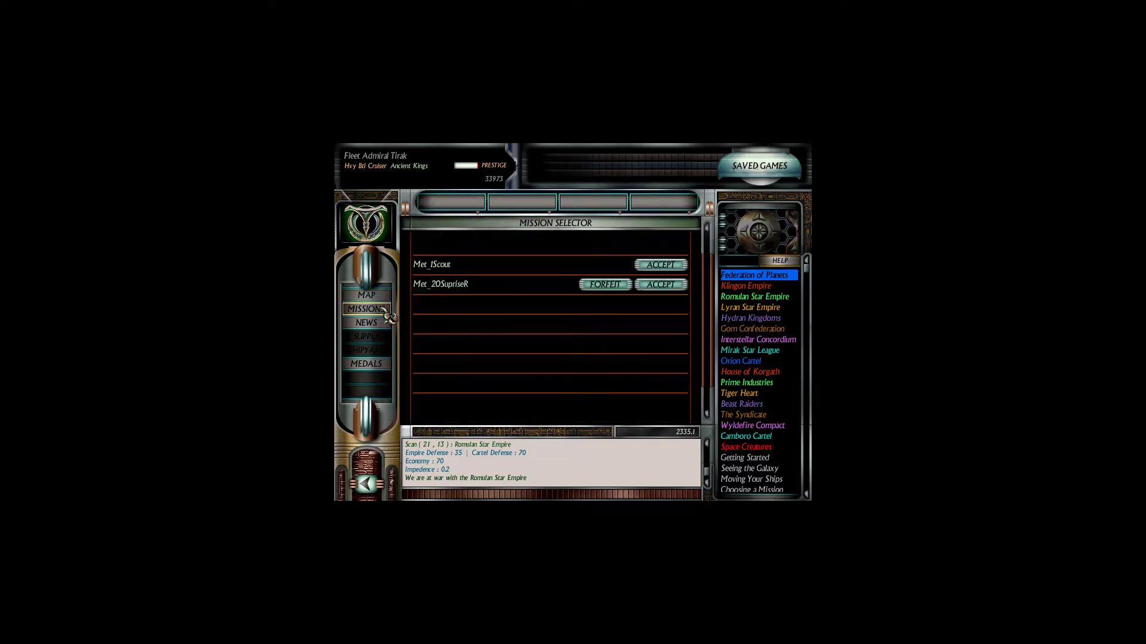
left_click(366, 296)
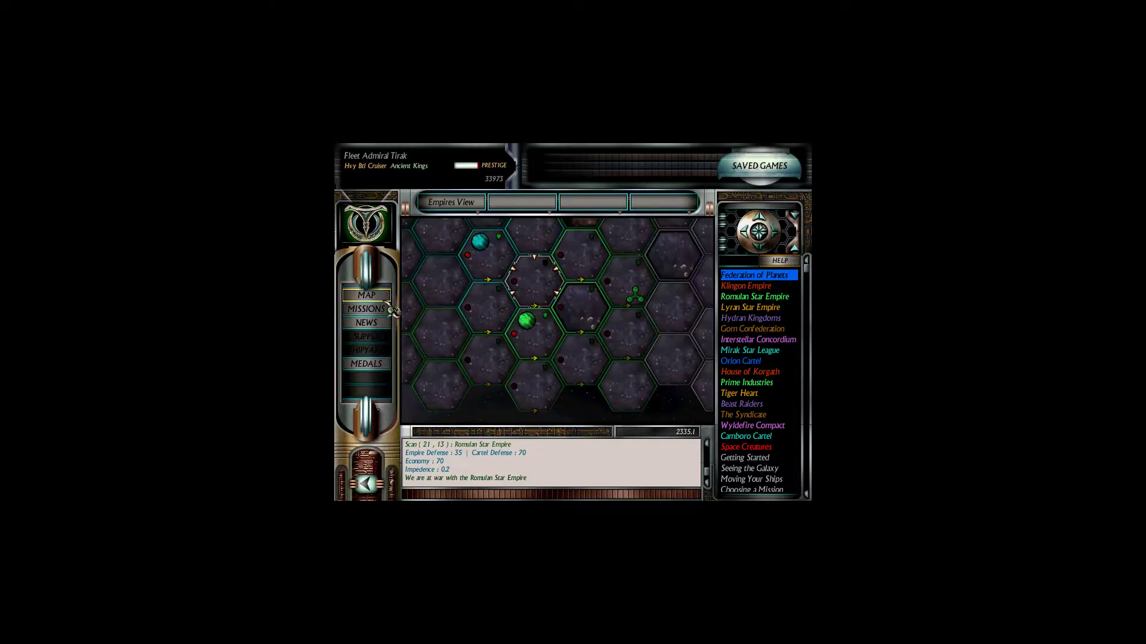
left_click(366, 308)
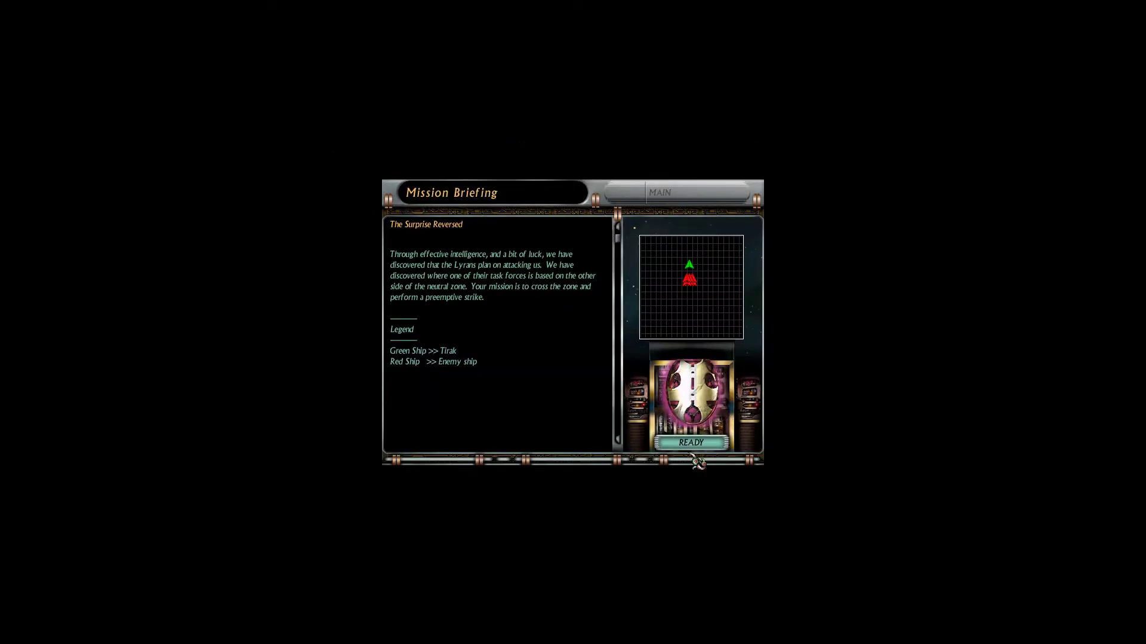
left_click(688, 442)
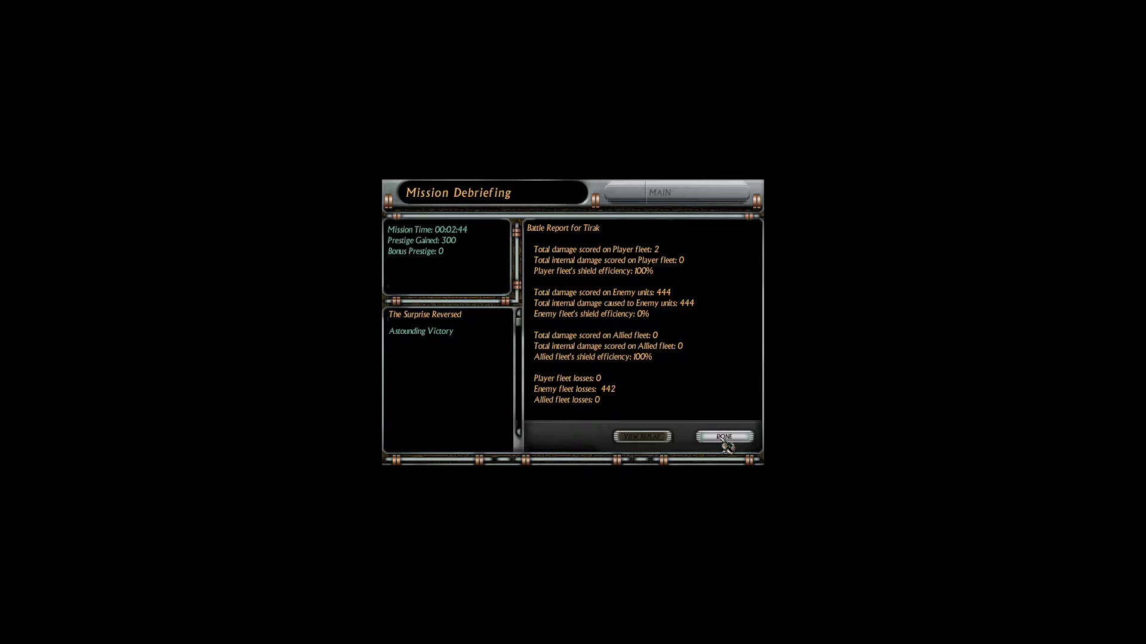
- Close the debriefing and open the Planetary Assault briefing against the Romulan-occupied planet
left_click(724, 437)
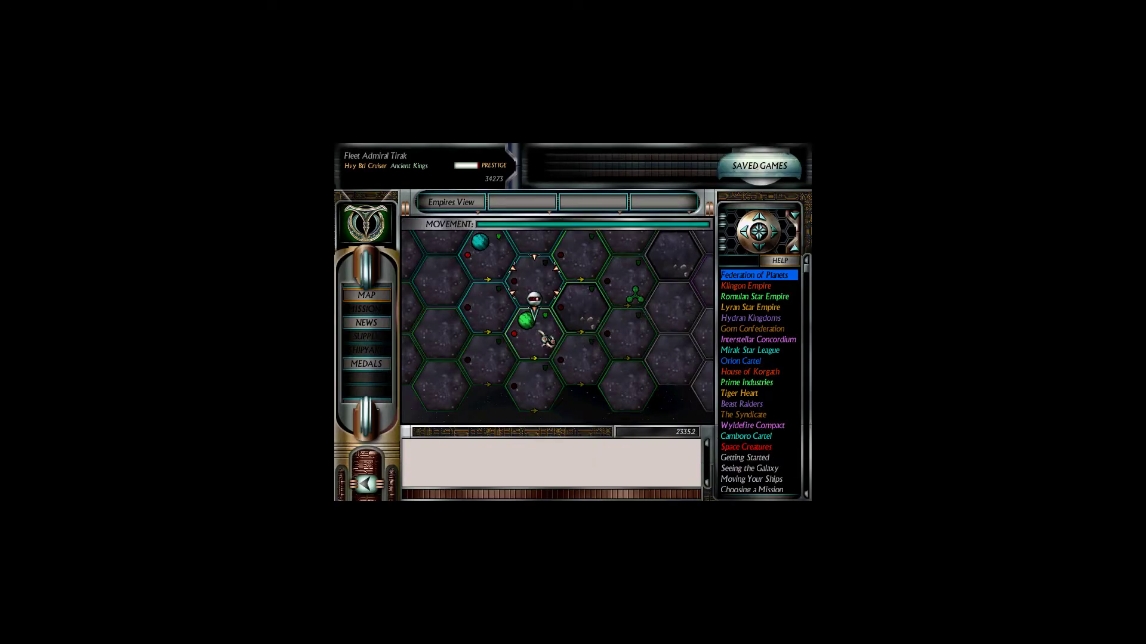
left_click(366, 309)
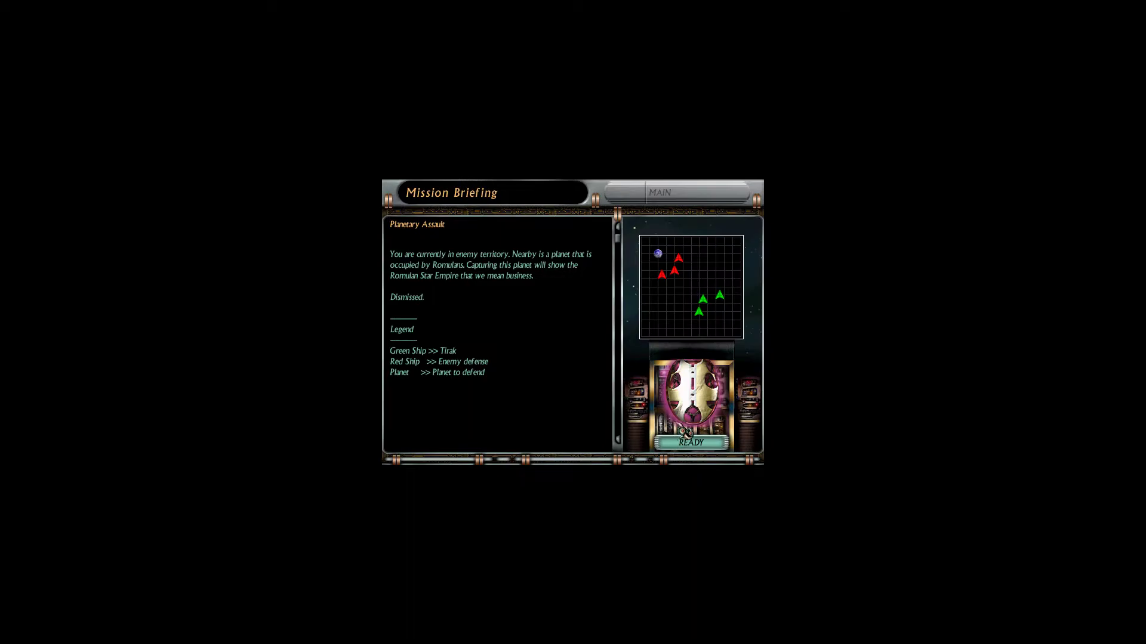
left_click(686, 442)
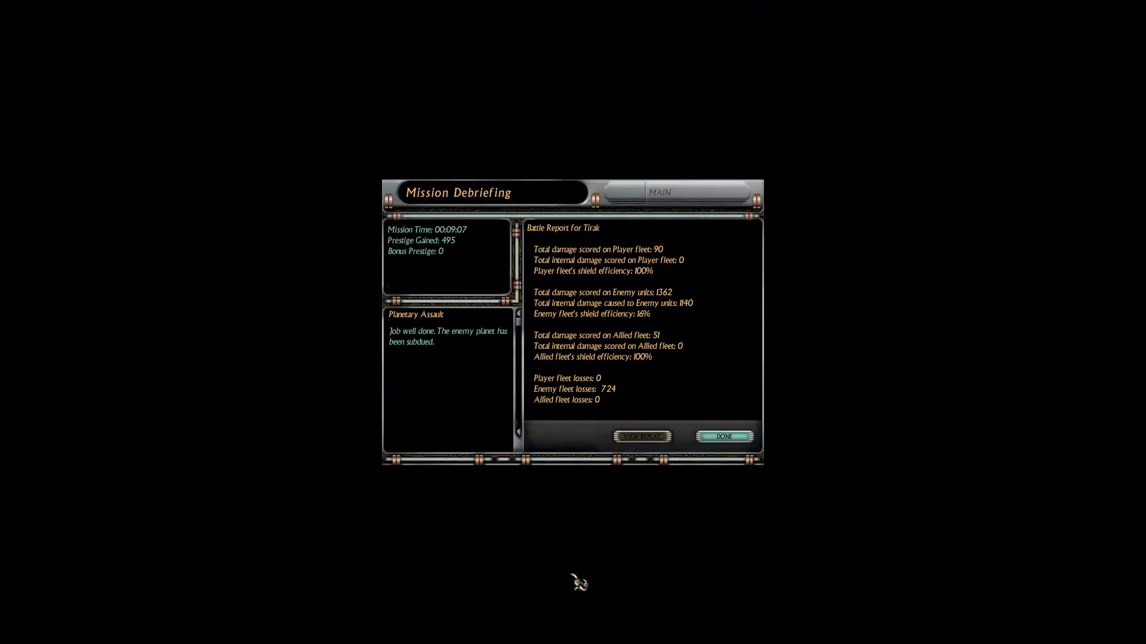
mouse_move(700, 517)
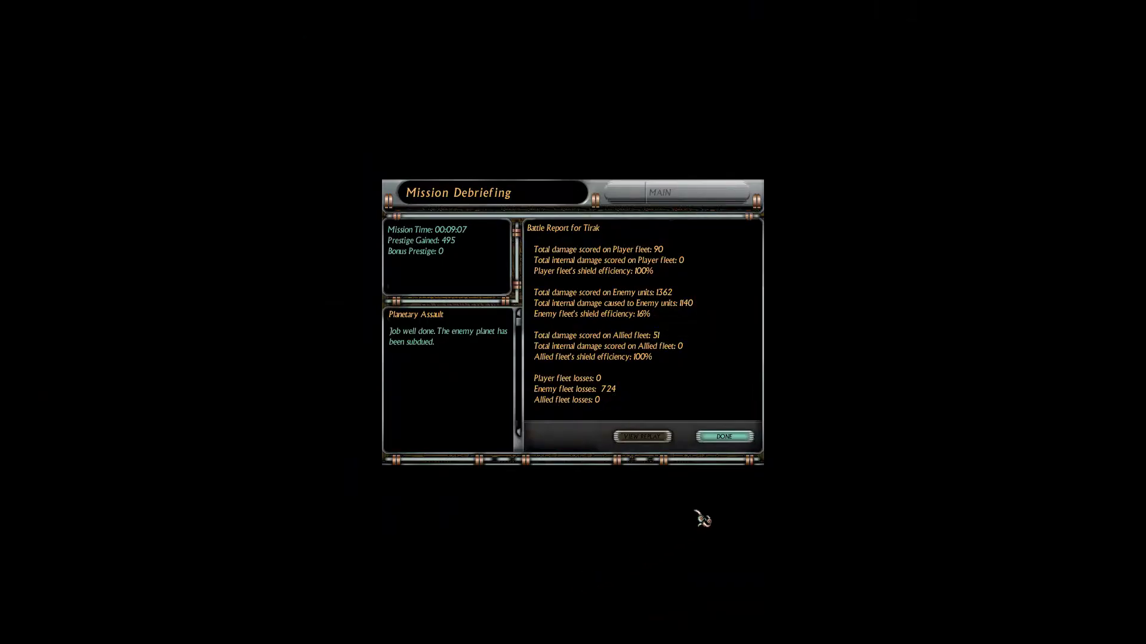
- Close the Mission Debriefing and return to the galaxy Empires View map
left_click(724, 436)
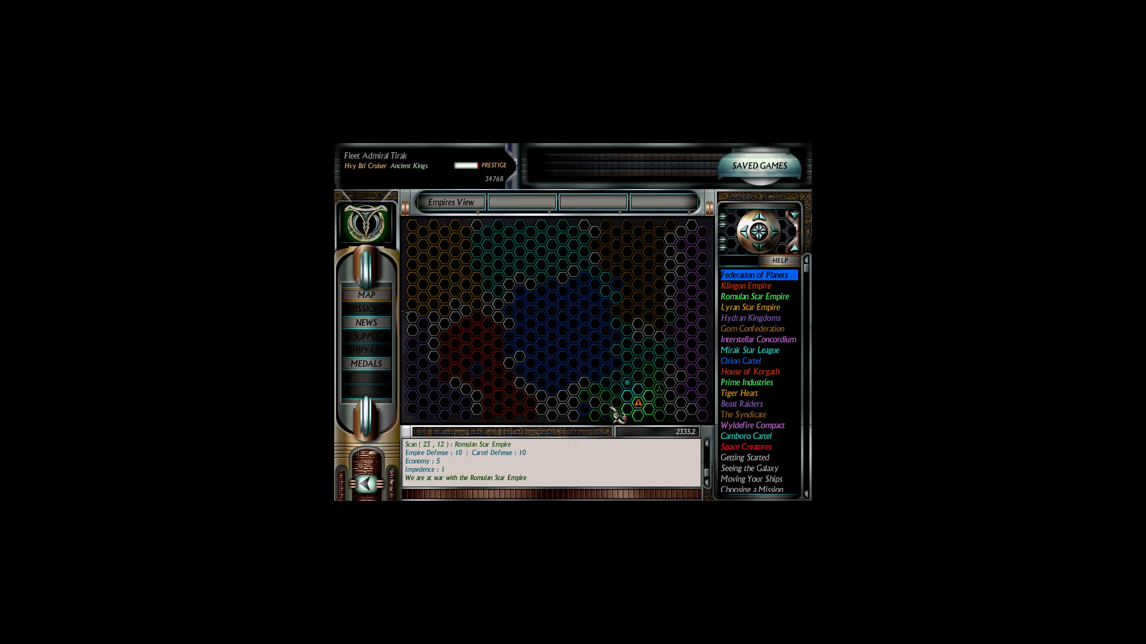
mouse_move(676, 368)
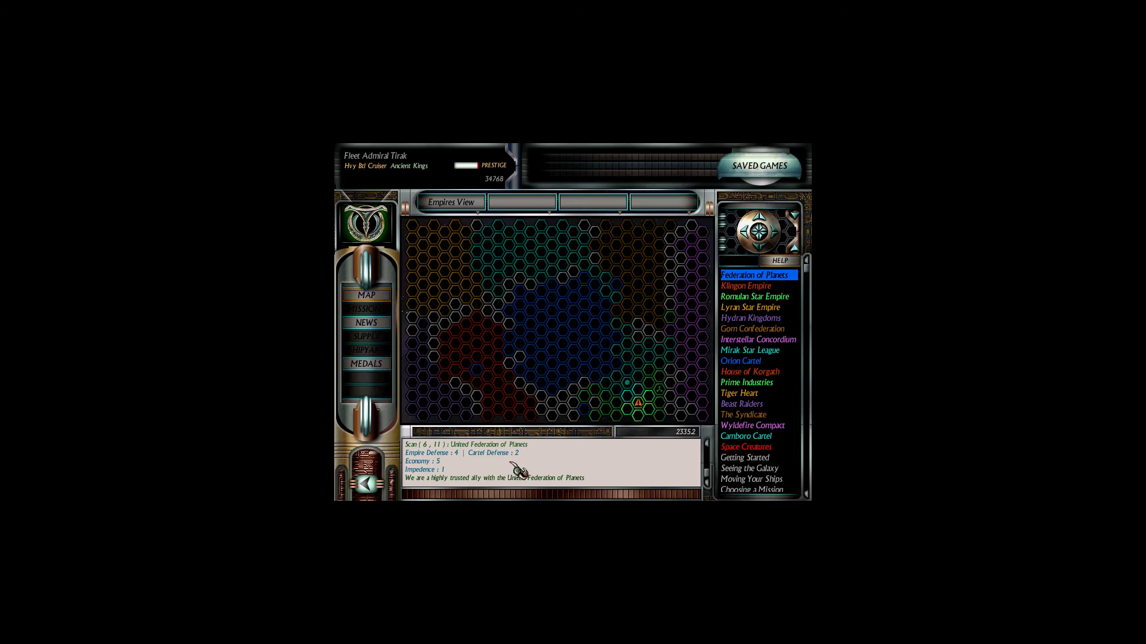
mouse_move(505, 466)
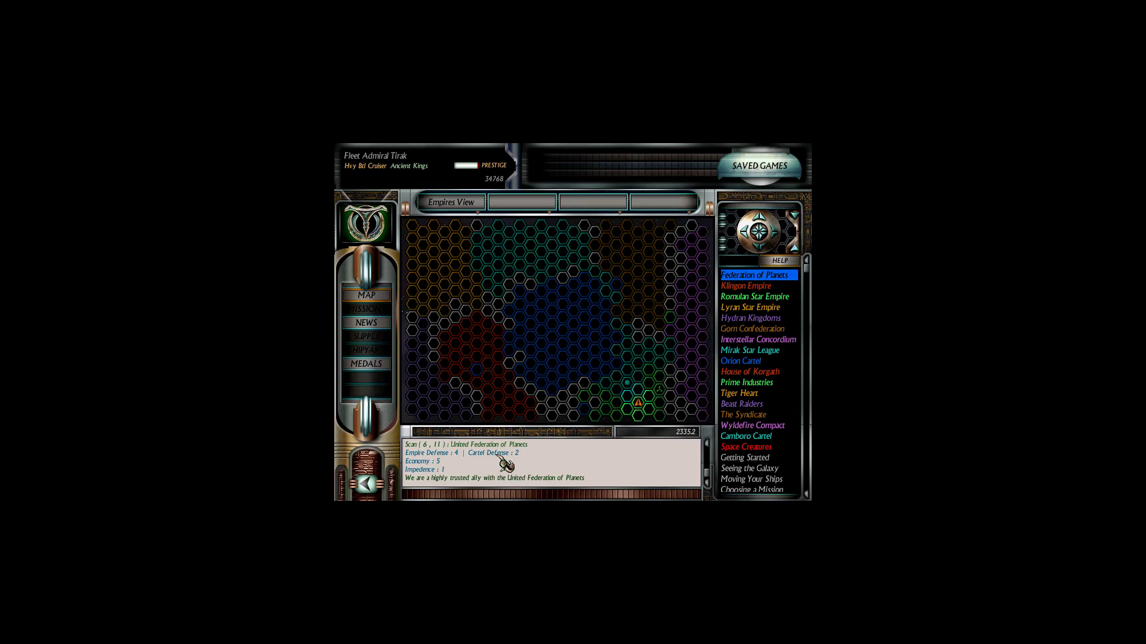